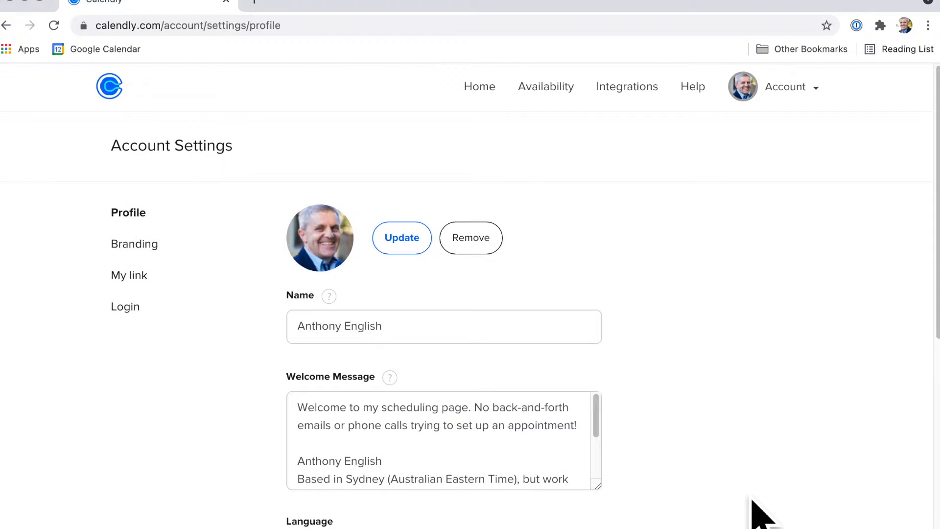
mouse_move(143, 42)
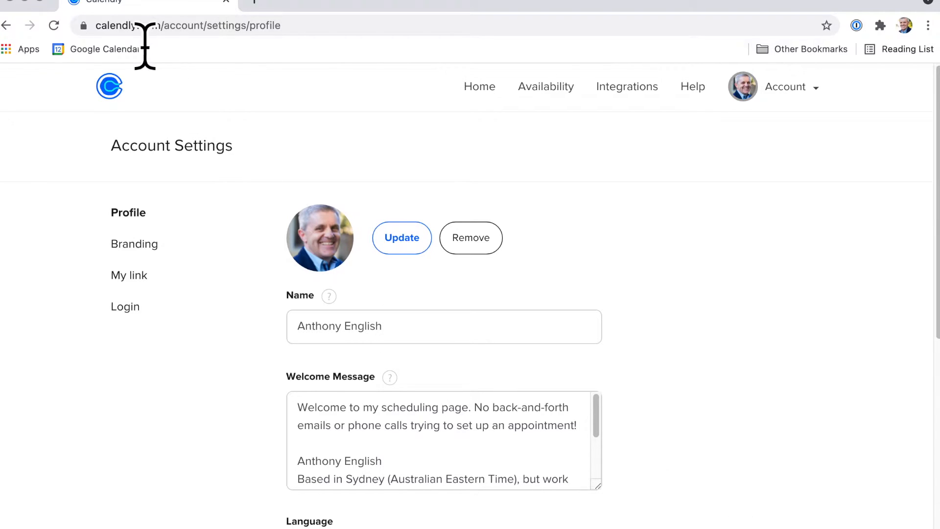
mouse_move(641, 153)
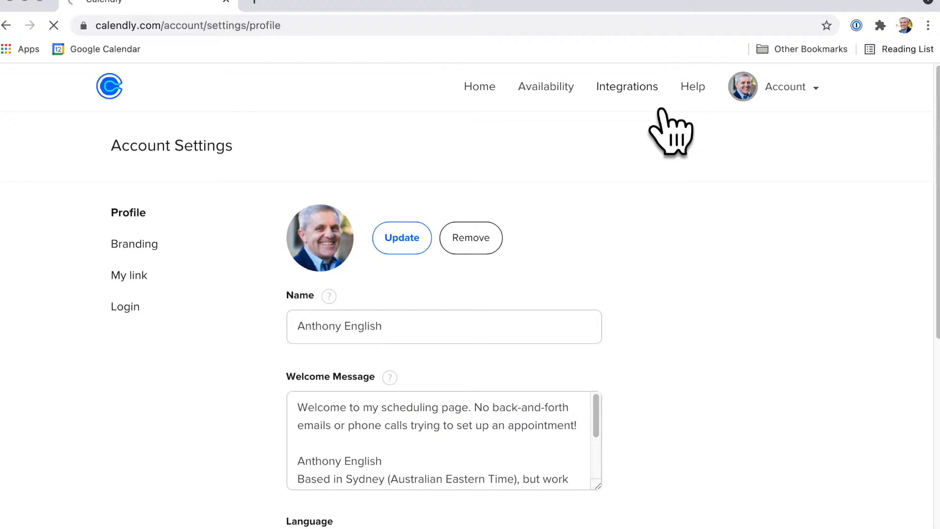
Go to the Integrations page and scroll to the Microsoft Teams Conferencing card
click(627, 86)
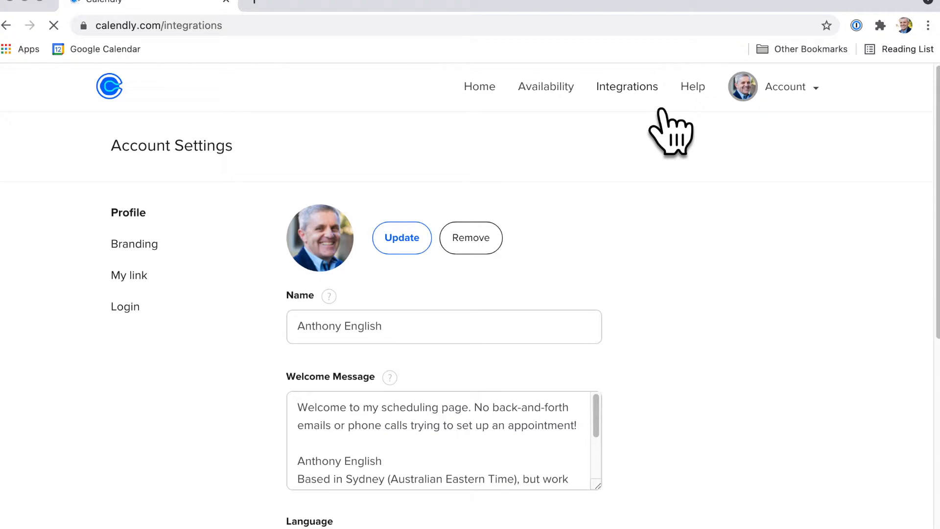
click(627, 86)
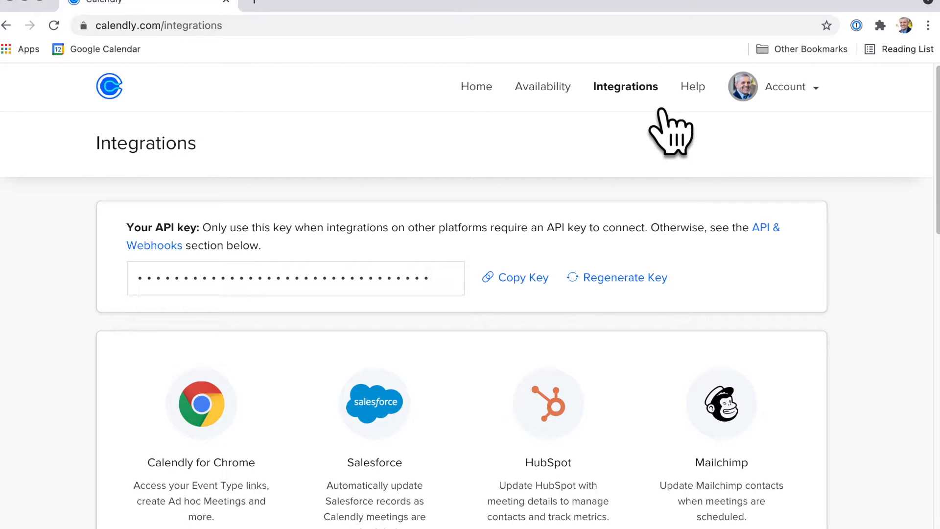
mouse_move(673, 150)
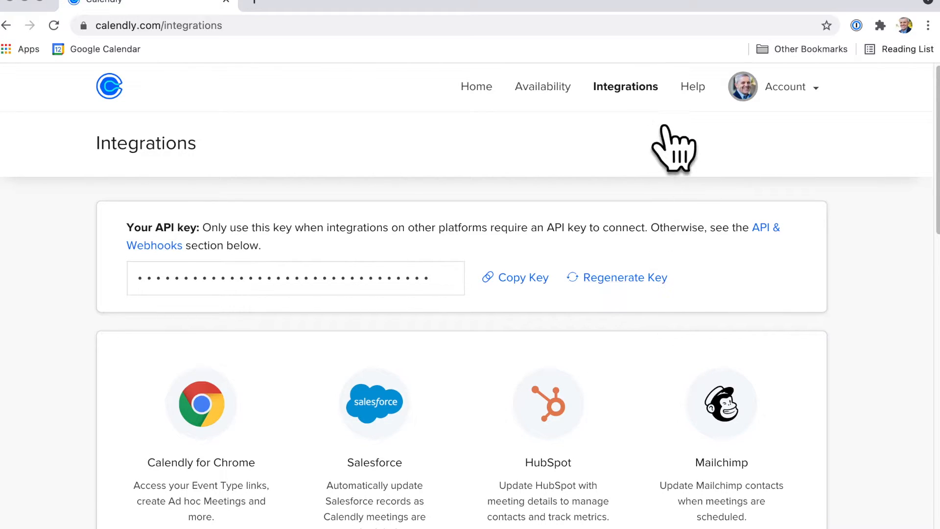
scroll(down, 3)
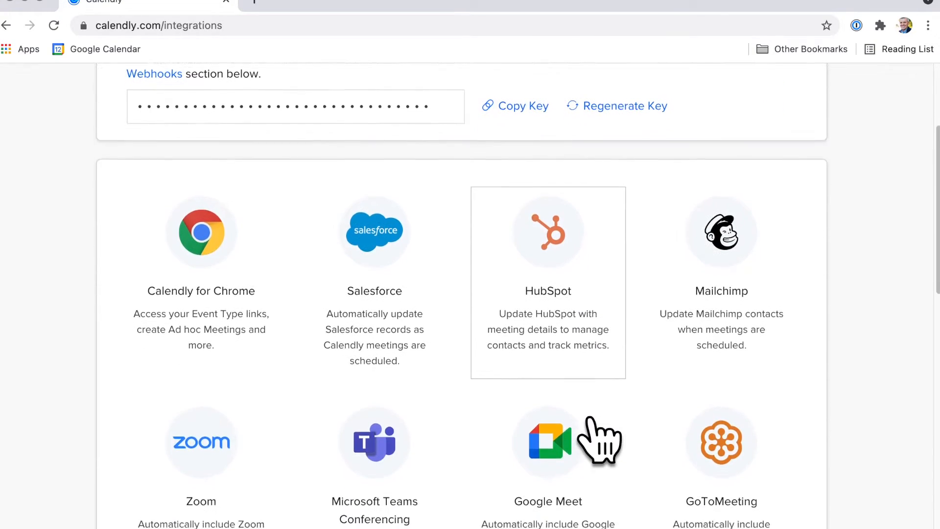
scroll(down, 3)
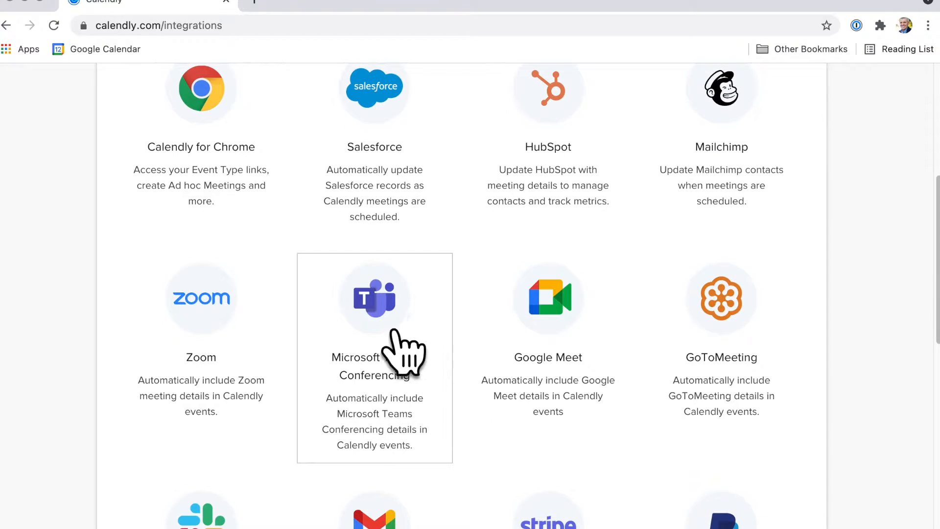
Open the Microsoft Teams Conferencing integration details page
click(375, 298)
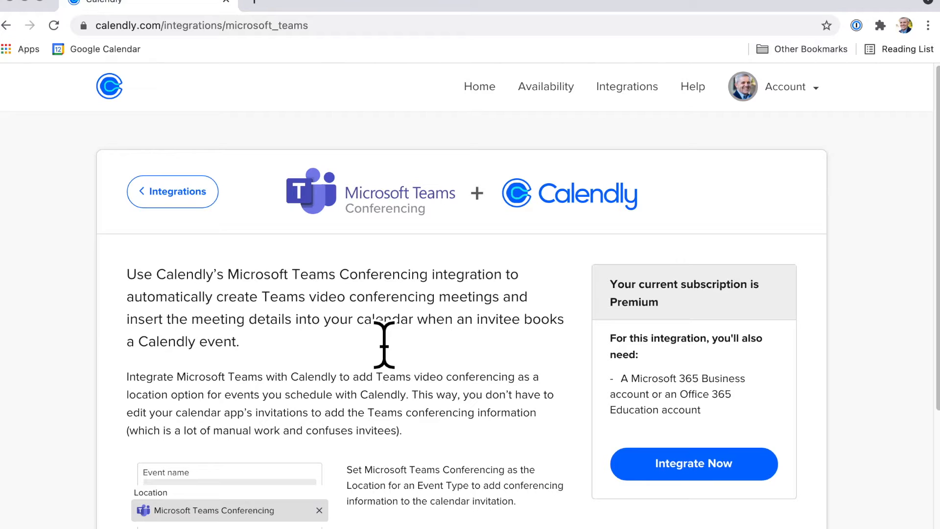
mouse_move(647, 420)
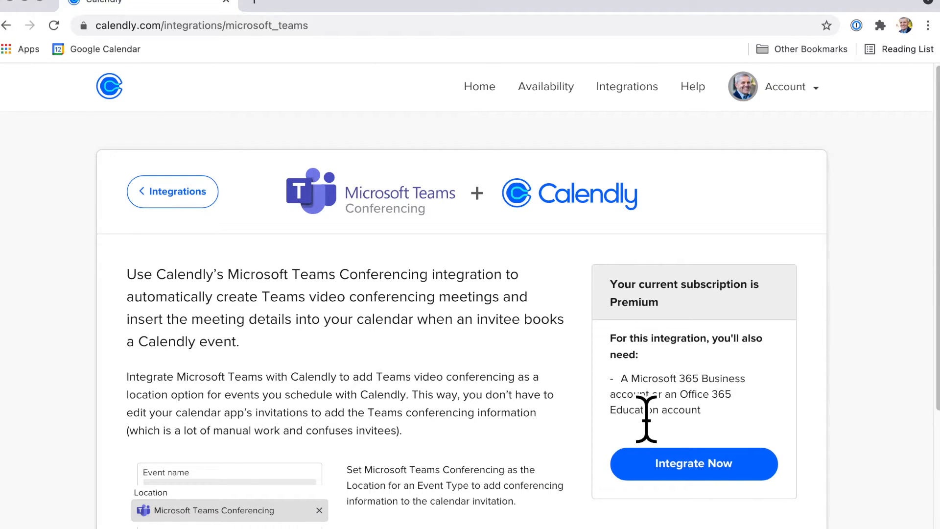
mouse_move(728, 384)
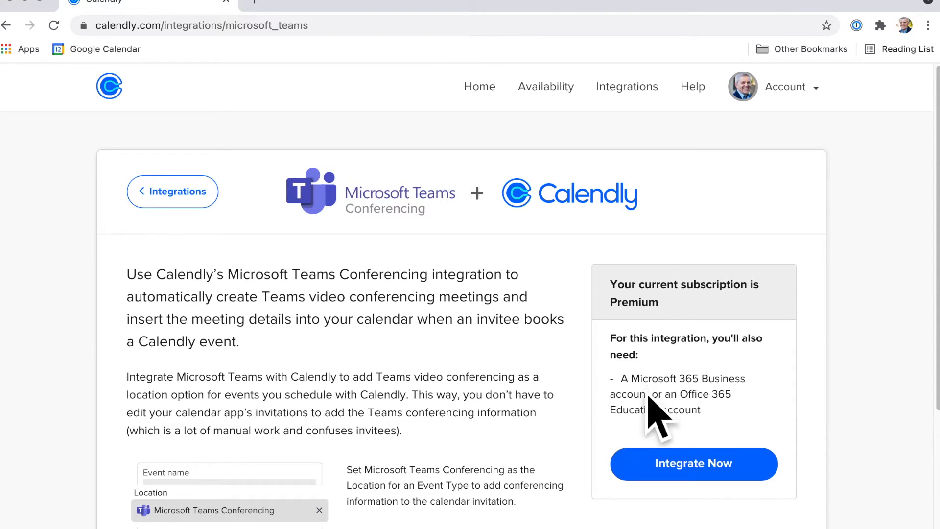
mouse_move(752, 421)
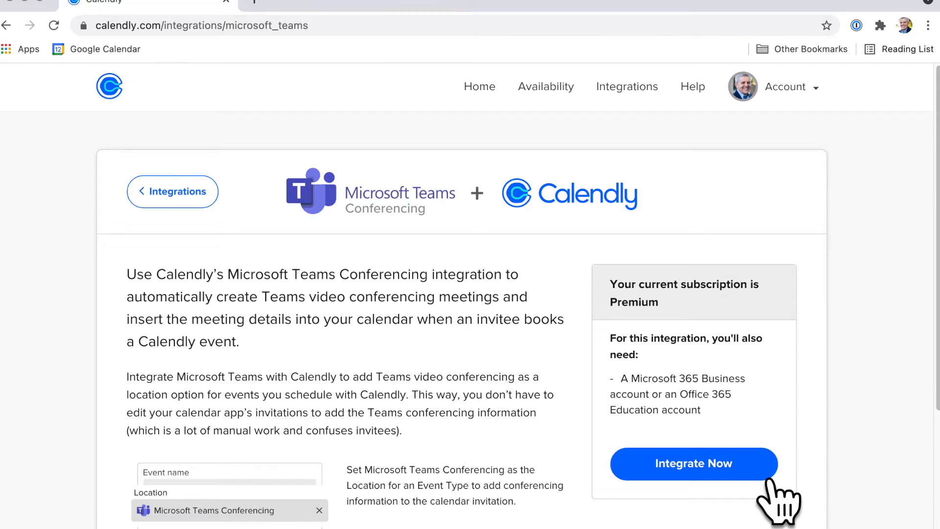
Start Integrate Now and sign in with the listed Microsoft account in the picker
click(693, 463)
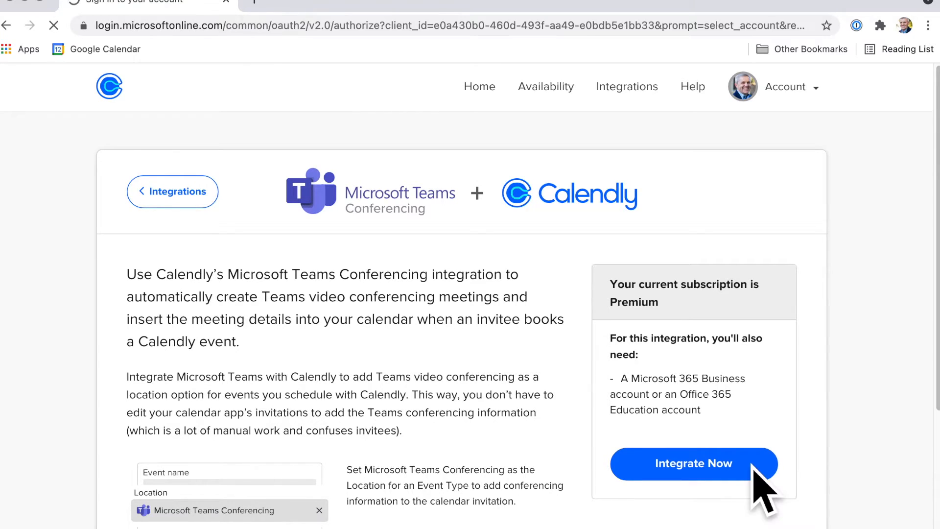
click(693, 464)
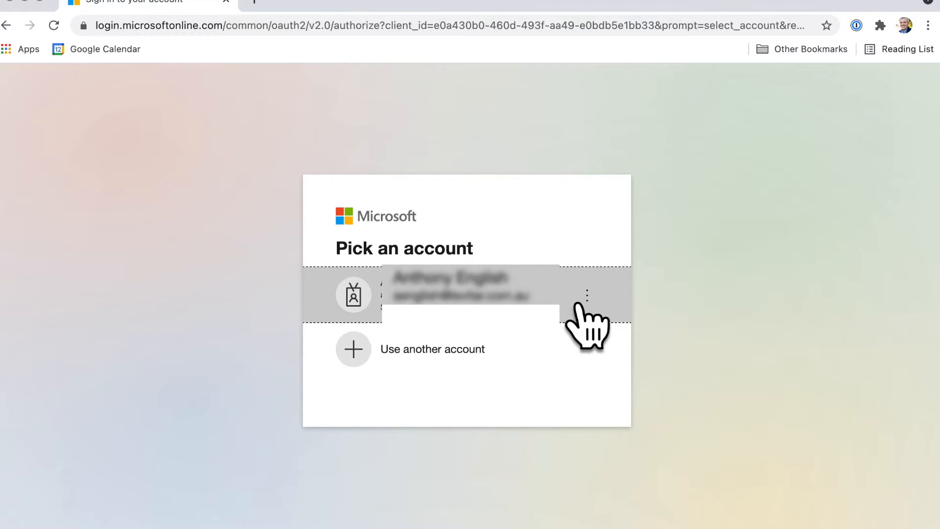
click(456, 294)
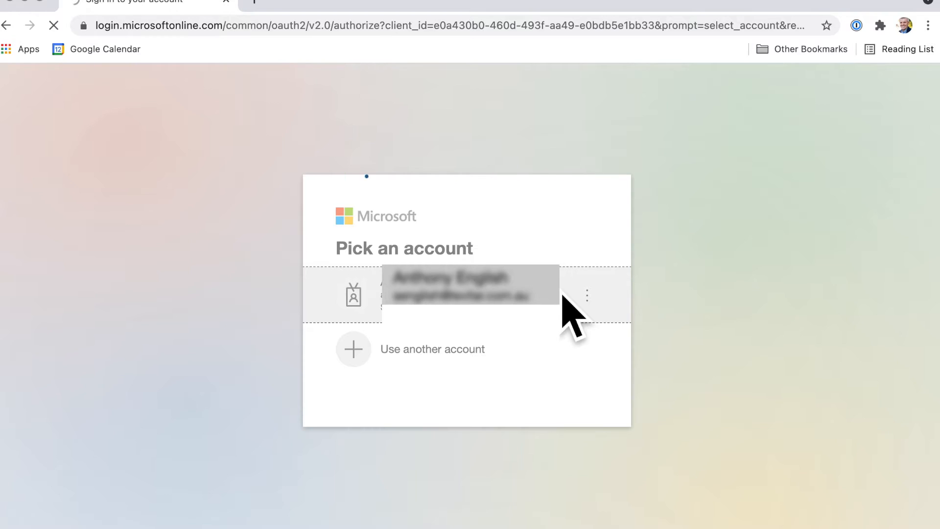
click(471, 285)
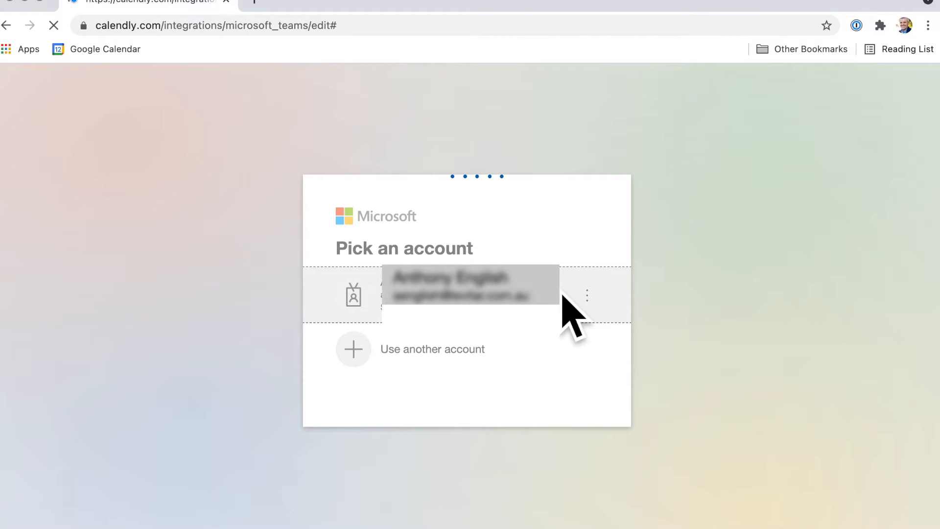
Return to the Teams integration page and view the Connected by section with Disconnect
click(470, 293)
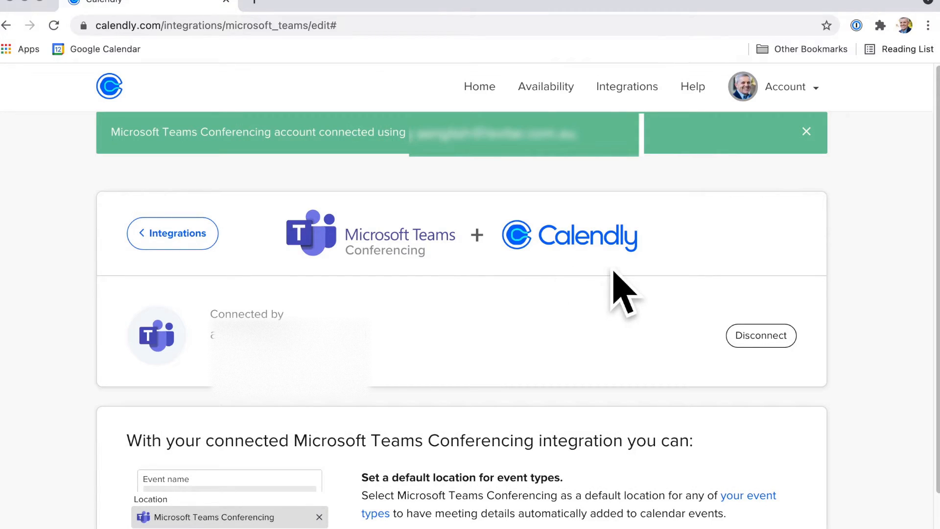
scroll(down, 3)
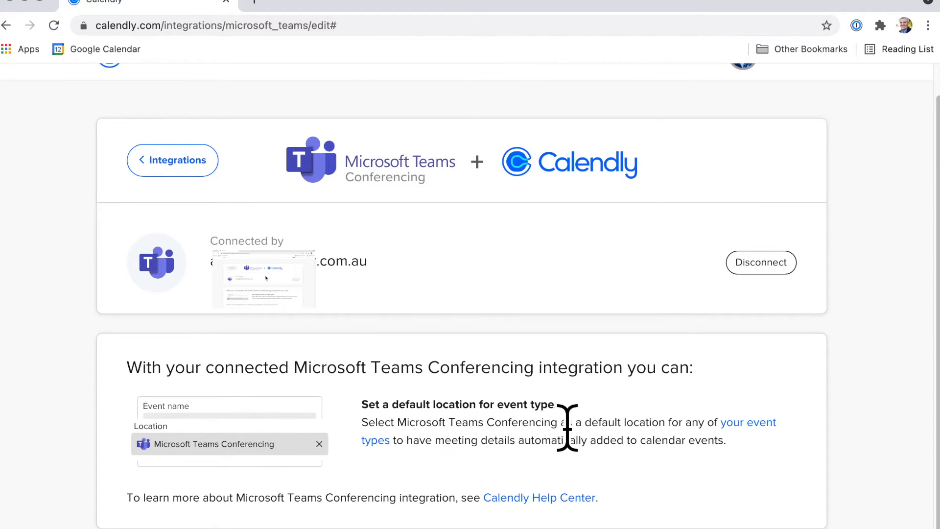
mouse_move(566, 426)
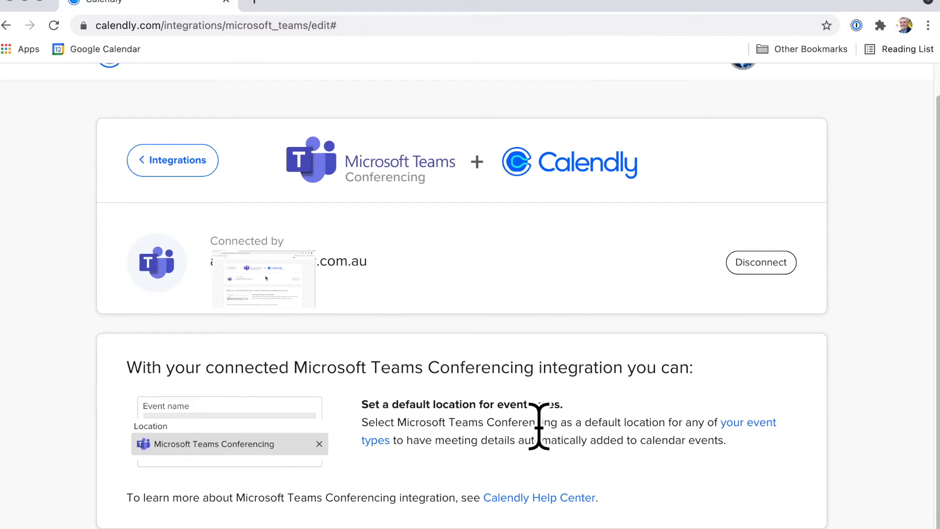
mouse_move(359, 438)
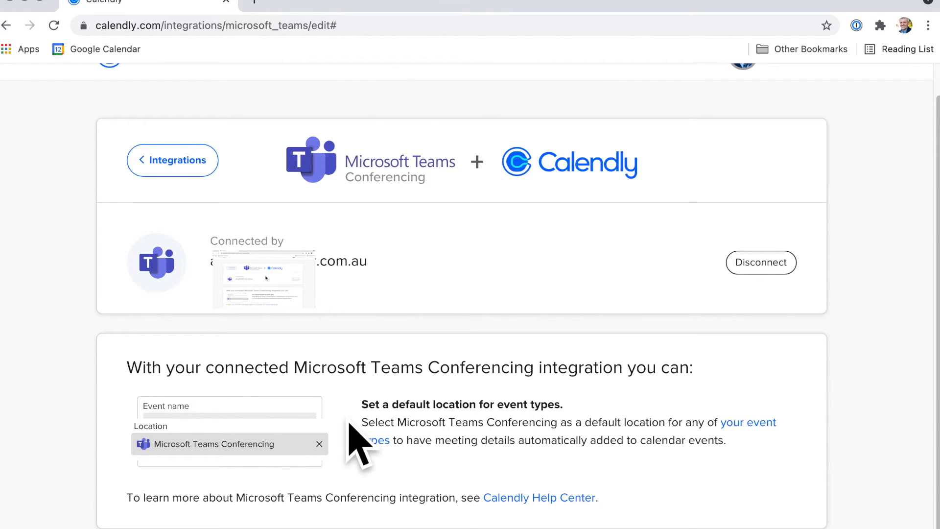
mouse_move(249, 468)
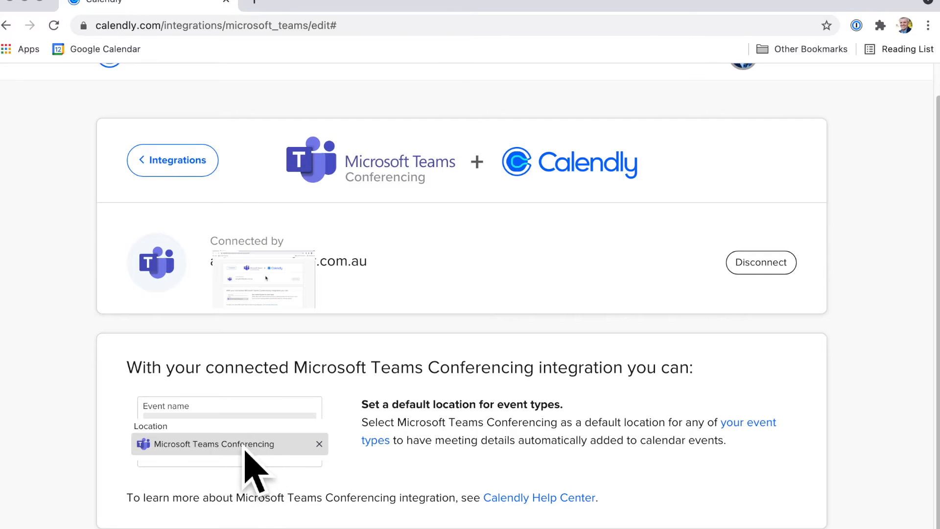